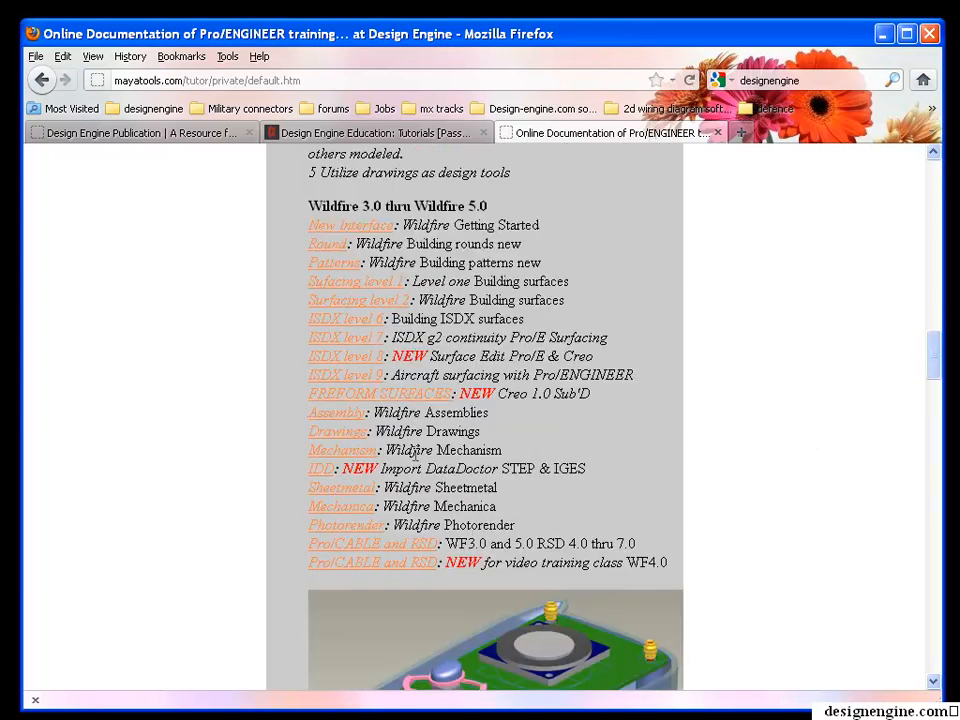
Step: Open the Wildfire Assembly tutorial page showing the Lego racer problem models and challenges
left_click(337, 412)
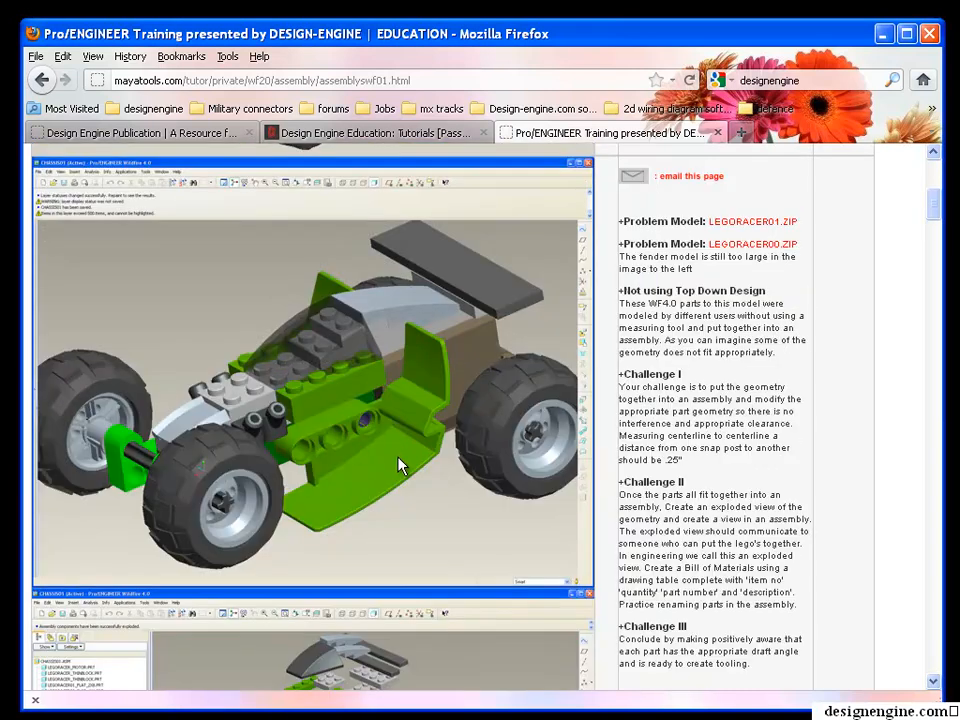